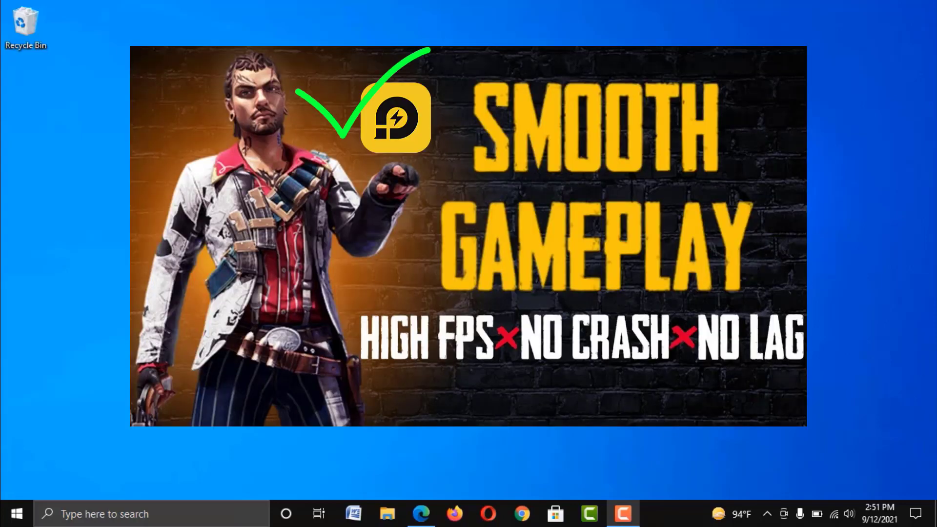
Bring up Microsoft Edge from the taskbar, showing the ldplayer Google search results
left_click(421, 514)
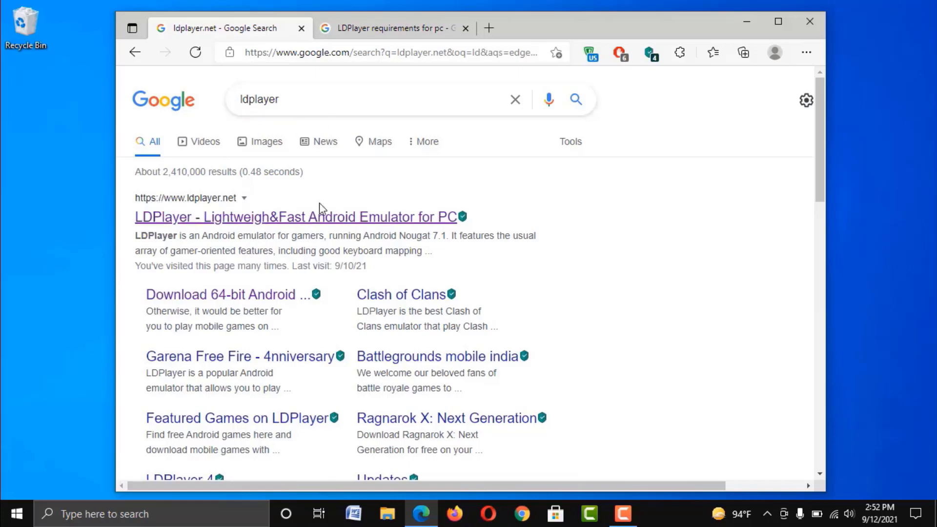
mouse_move(348, 216)
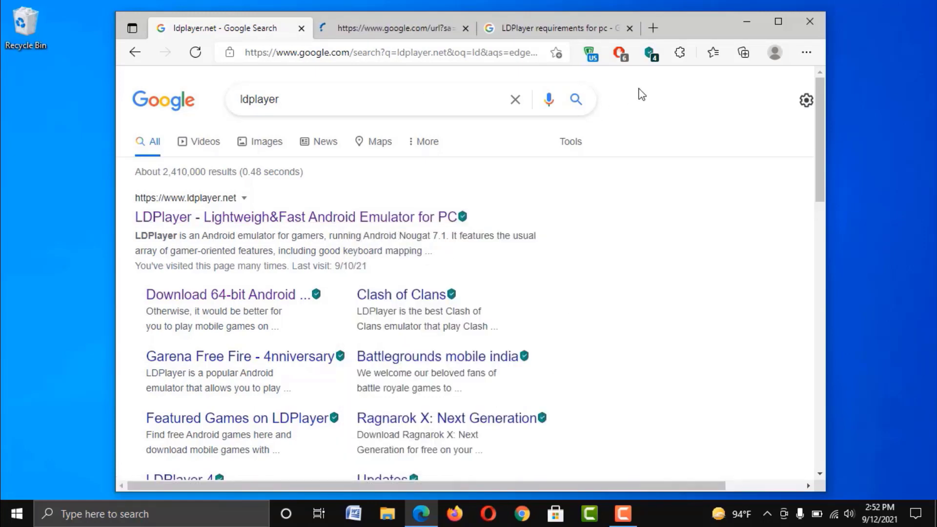
Switch to the ldplayer.net site and start downloading the LDPlayer installer
left_click(295, 217)
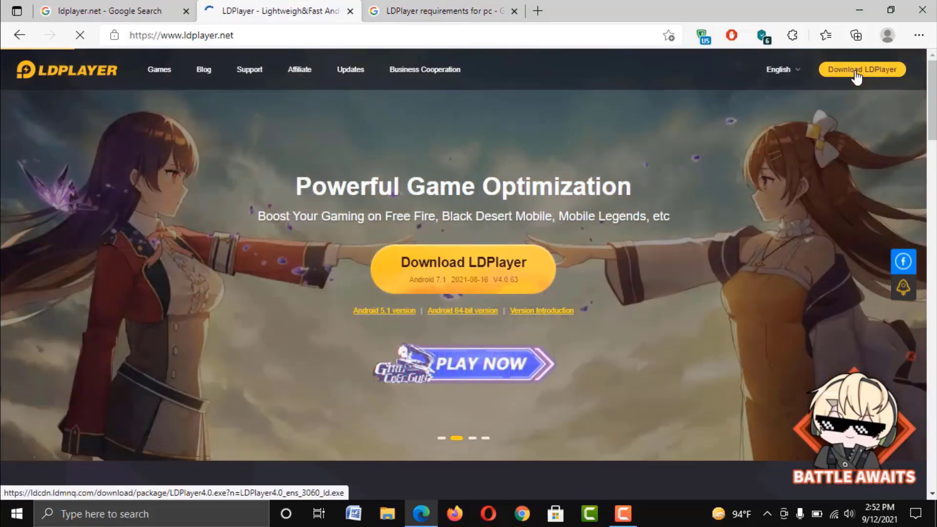
left_click(860, 69)
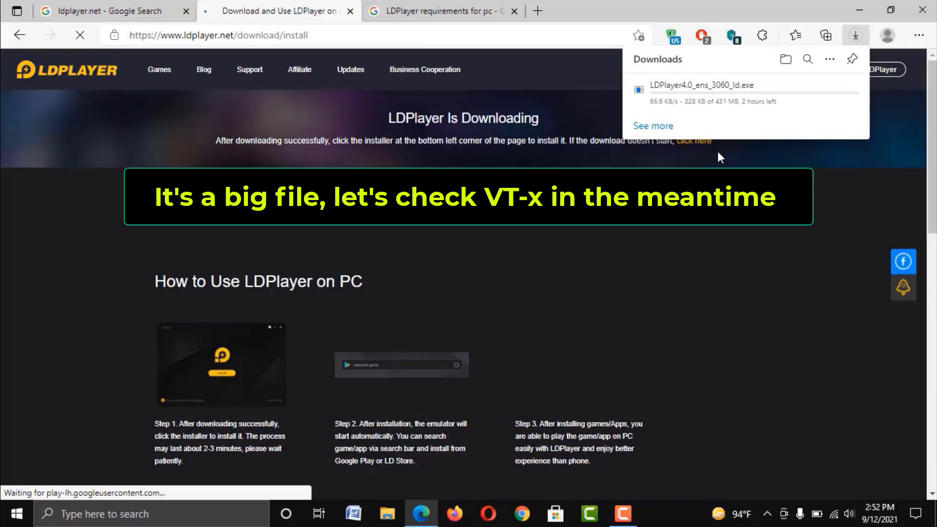
mouse_move(716, 101)
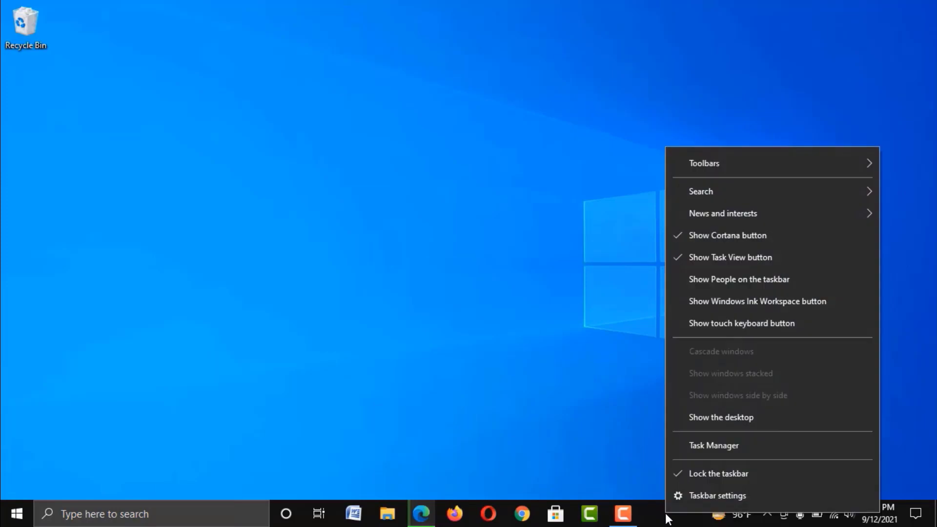
mouse_move(713, 445)
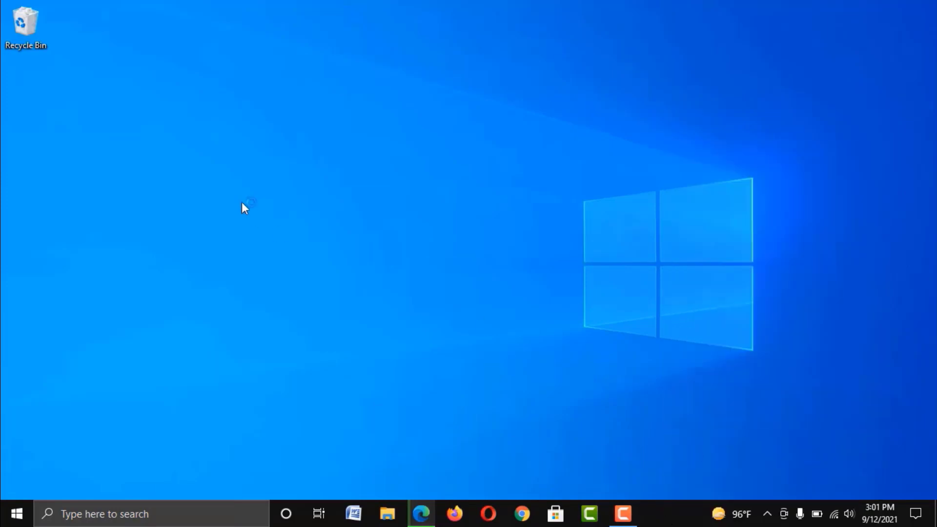
Verify in Task Manager's CPU performance view that virtualization is Enabled, then close it
left_click(655, 514)
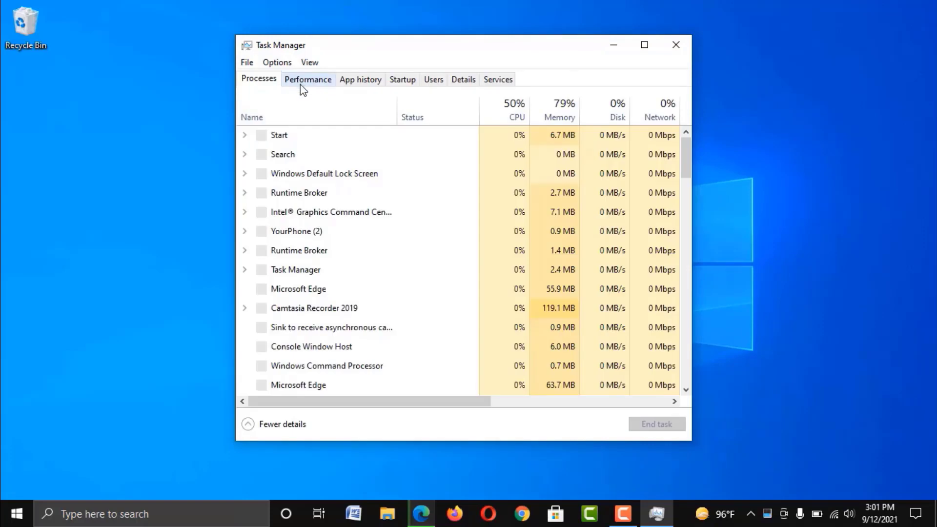
left_click(308, 79)
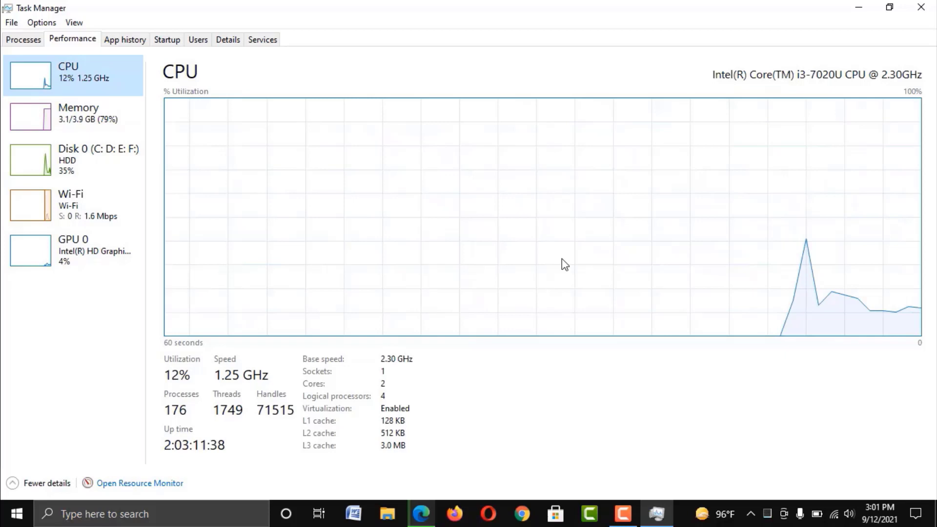
mouse_move(429, 416)
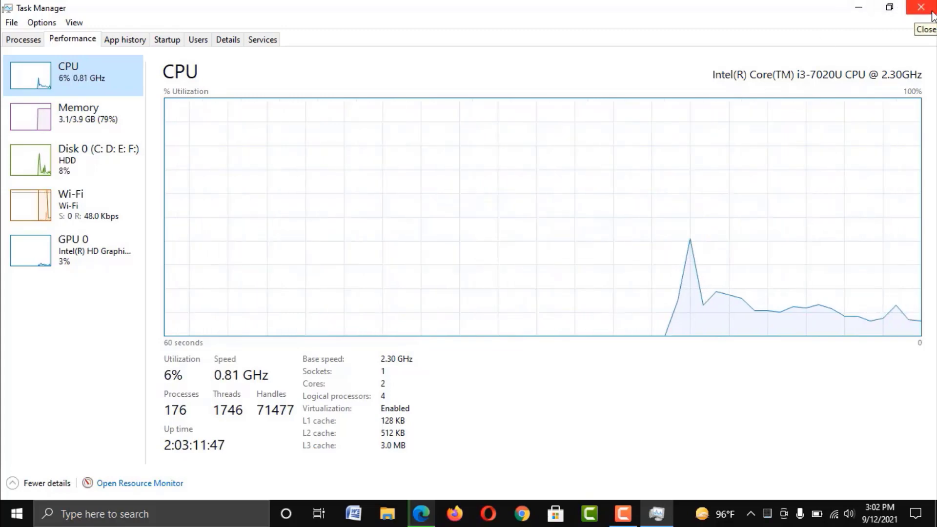
left_click(919, 7)
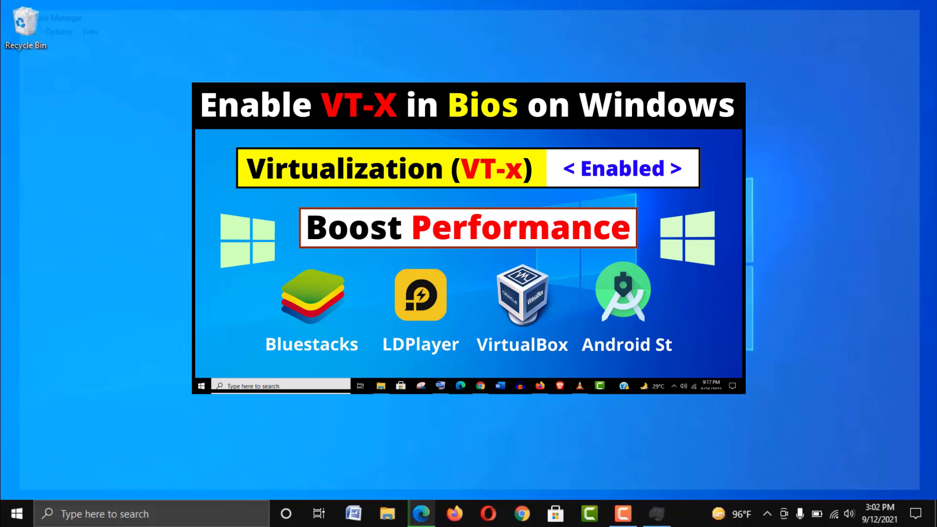
Run the downloaded LDPlayer 4.0.63 installer from Edge's downloads list
left_click(421, 514)
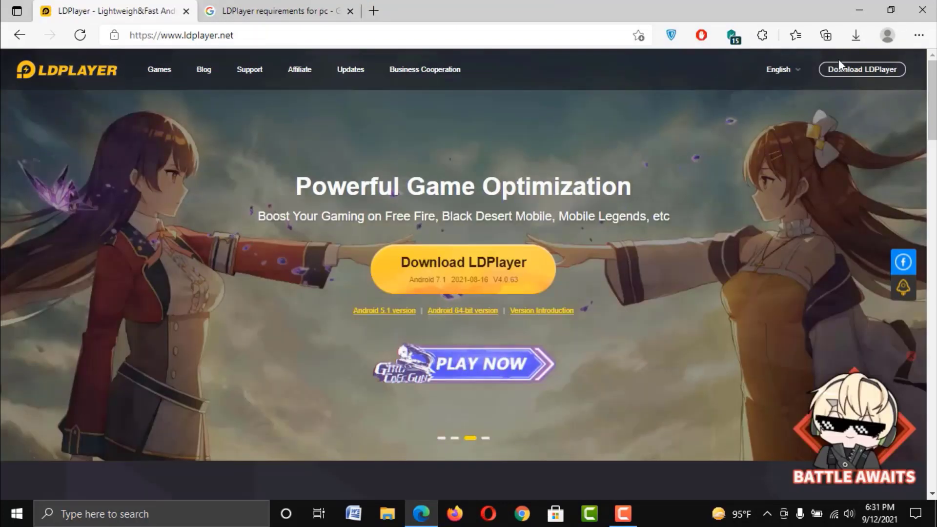
left_click(855, 35)
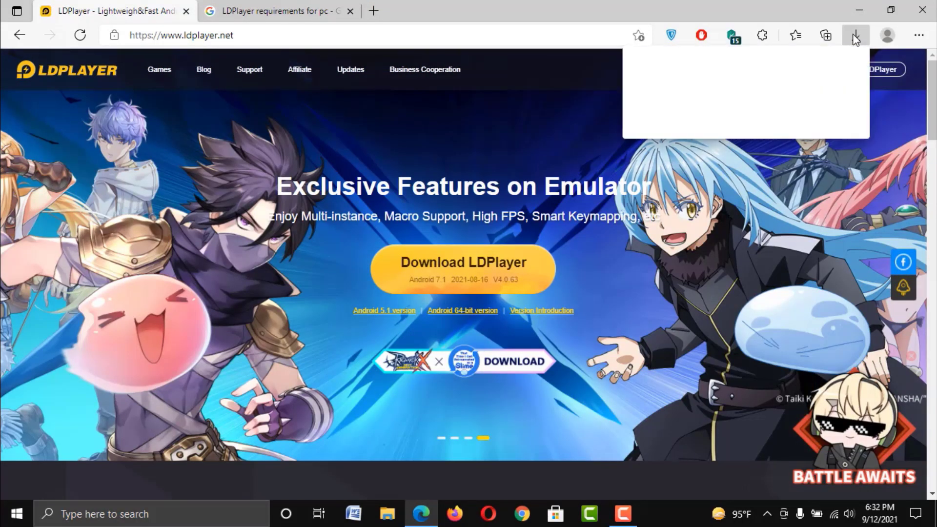
left_click(854, 35)
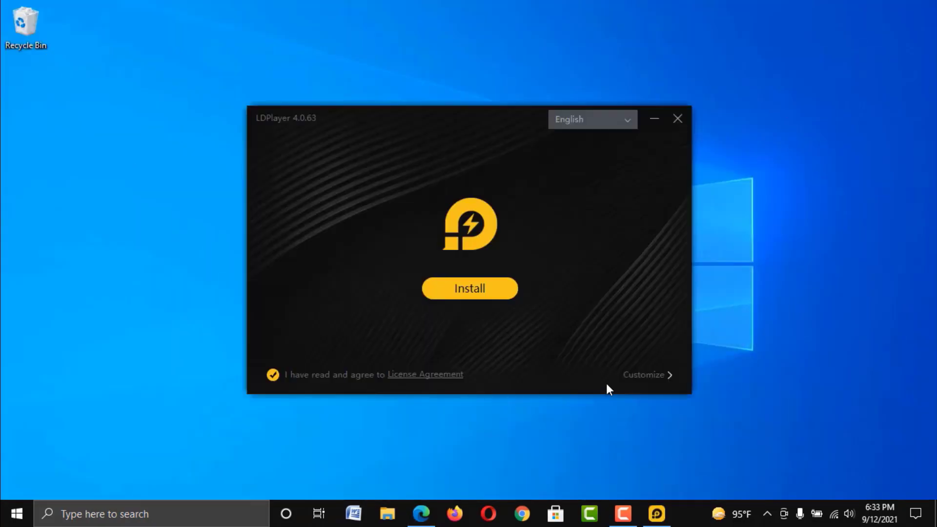
Review the custom folder options and install LDPlayer into F:\LDPlayer\LDPlayer4.0
left_click(646, 375)
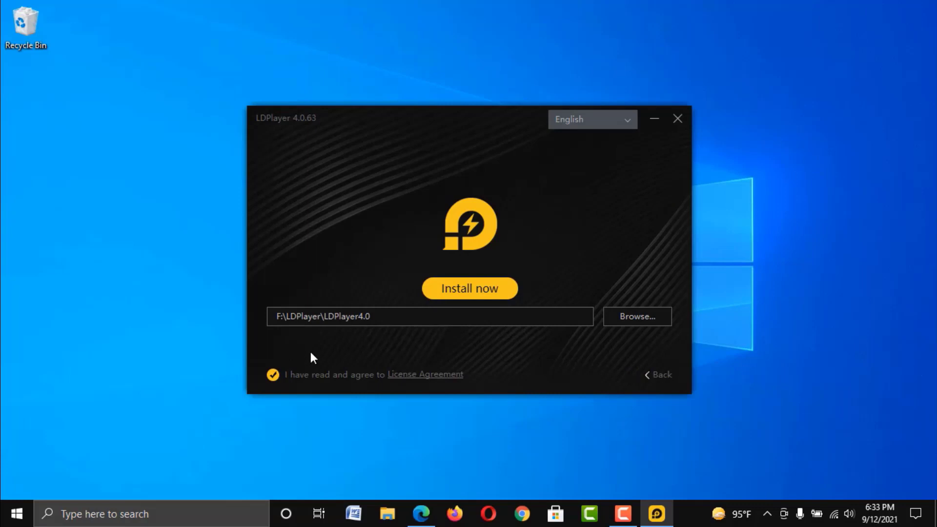
mouse_move(637, 317)
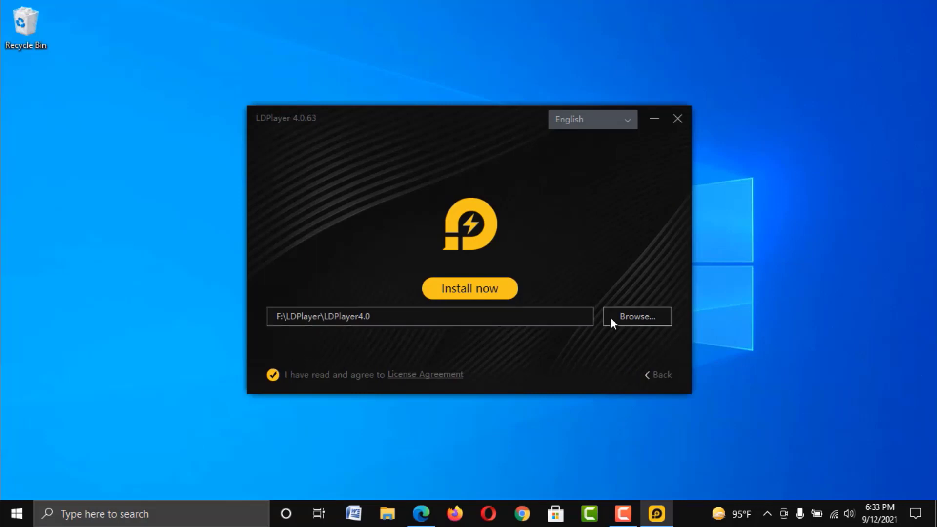
left_click(636, 317)
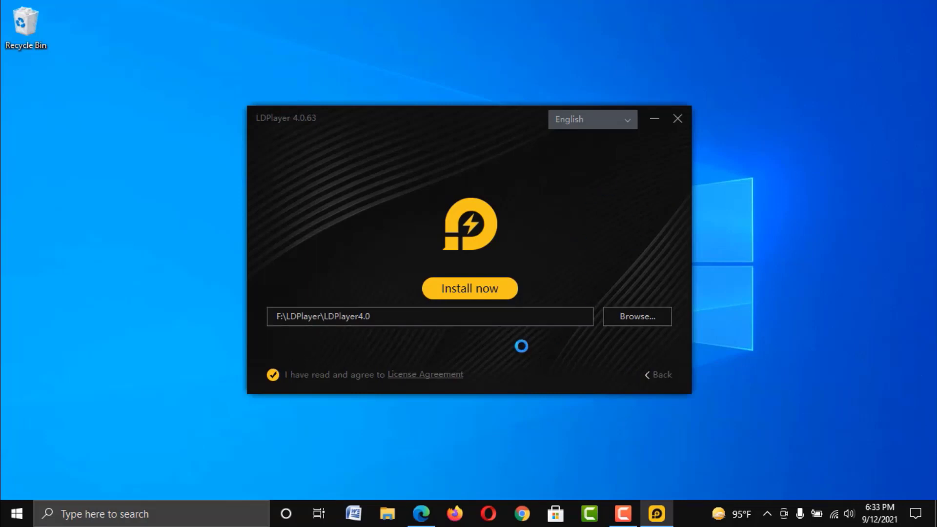
left_click(636, 316)
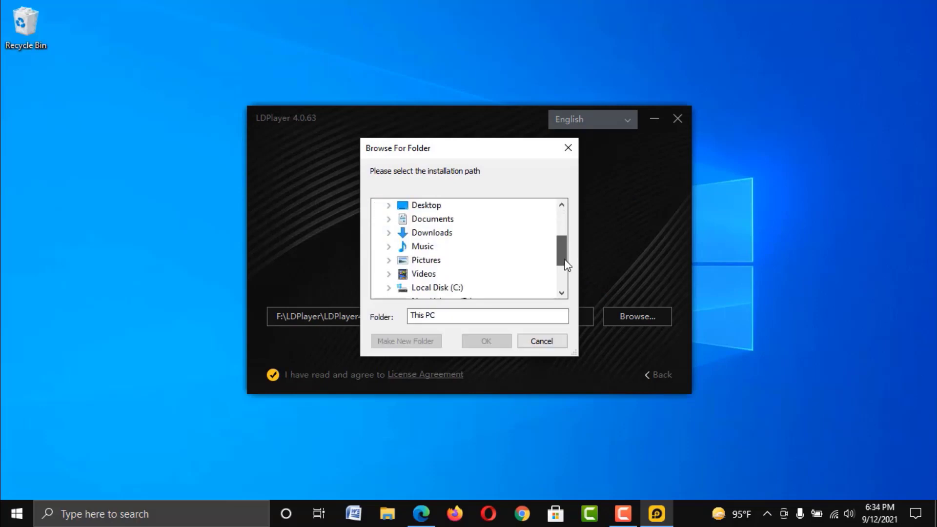
scroll("down", 3)
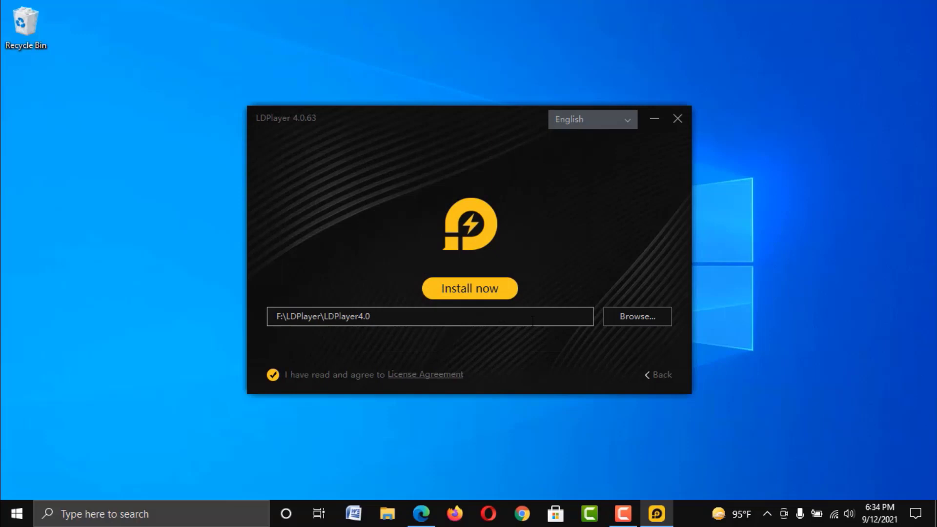
left_click(469, 288)
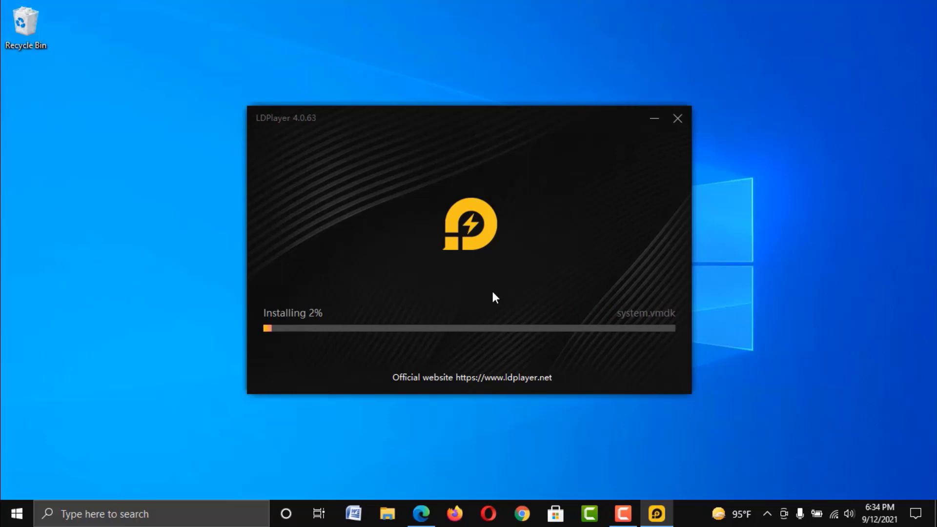
mouse_move(469, 33)
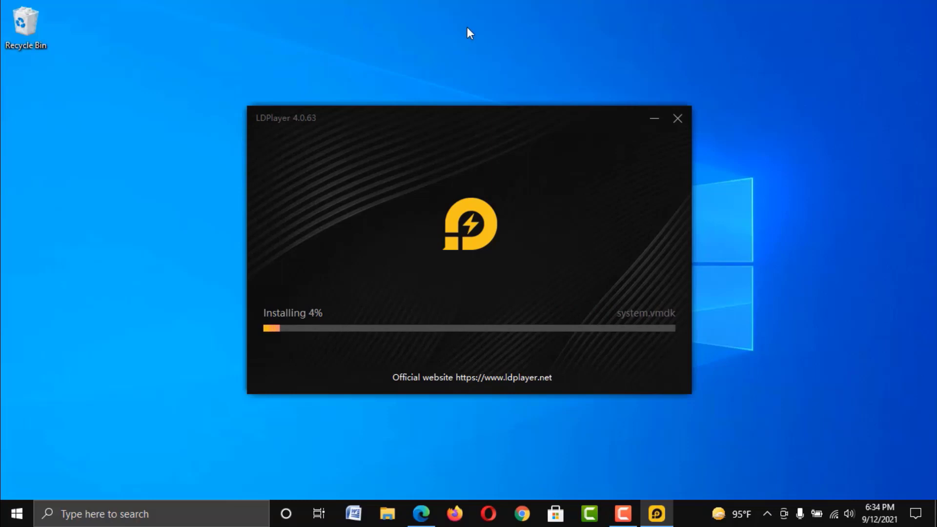
mouse_move(153, 220)
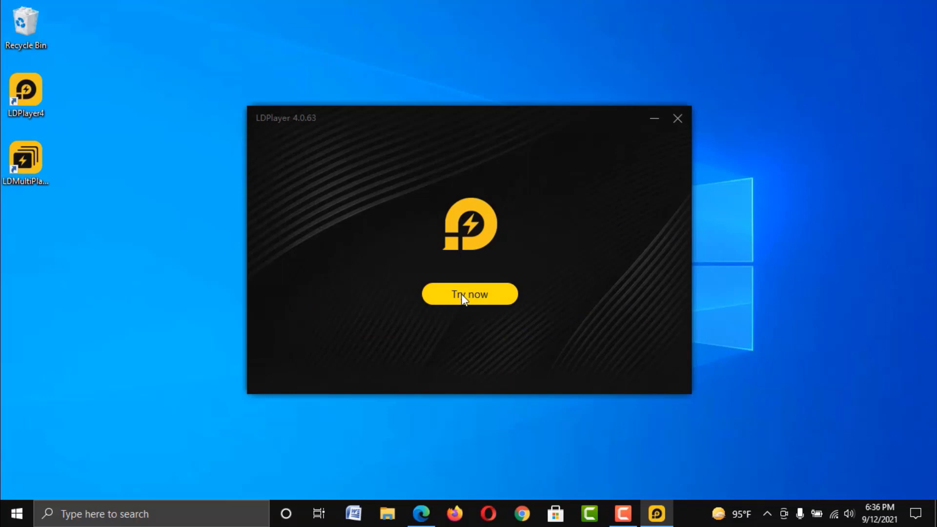
left_click(469, 294)
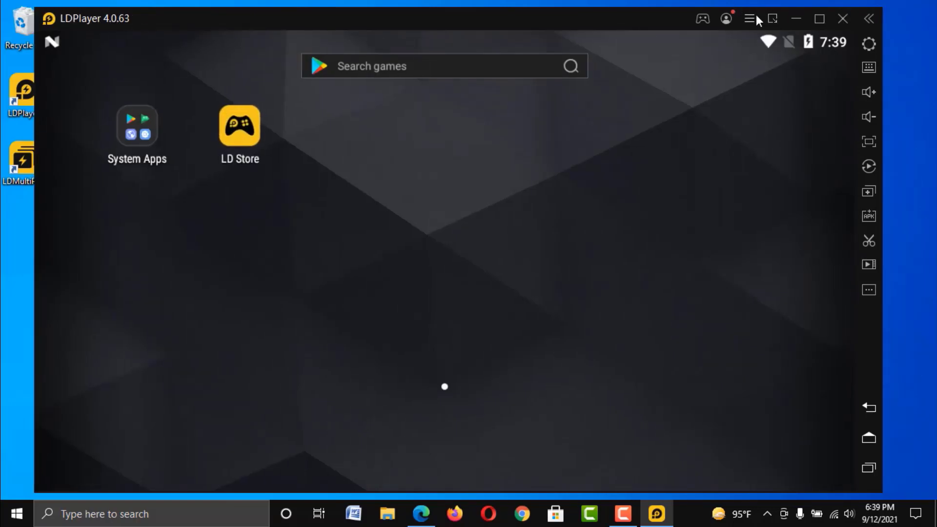
left_click(748, 19)
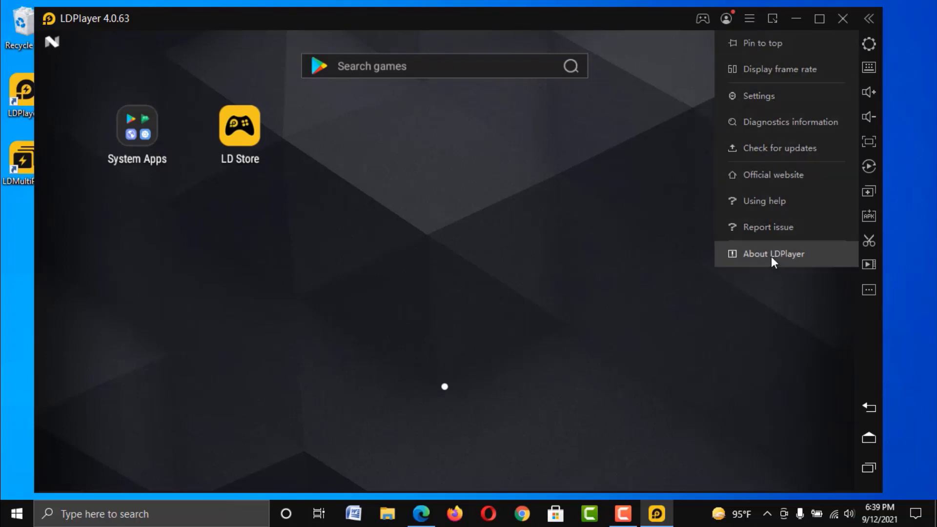
mouse_move(654, 131)
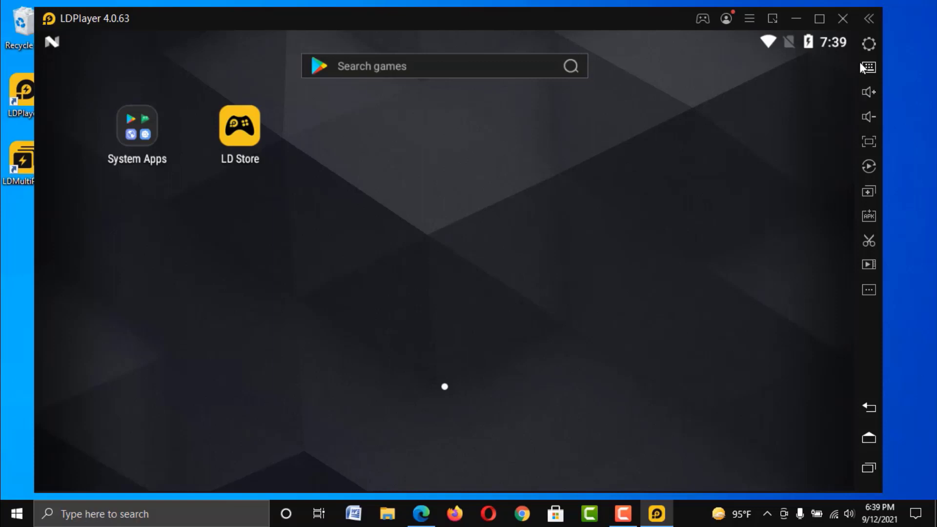
mouse_move(867, 43)
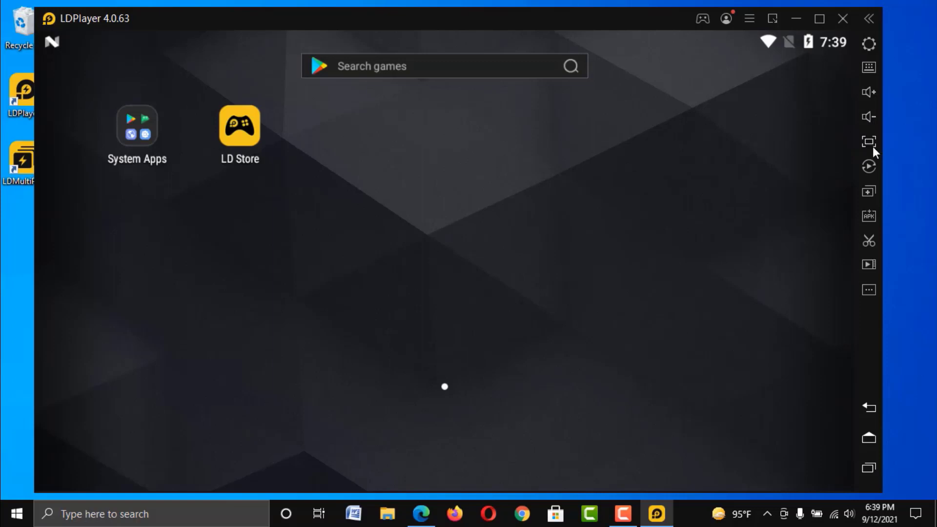
mouse_move(869, 166)
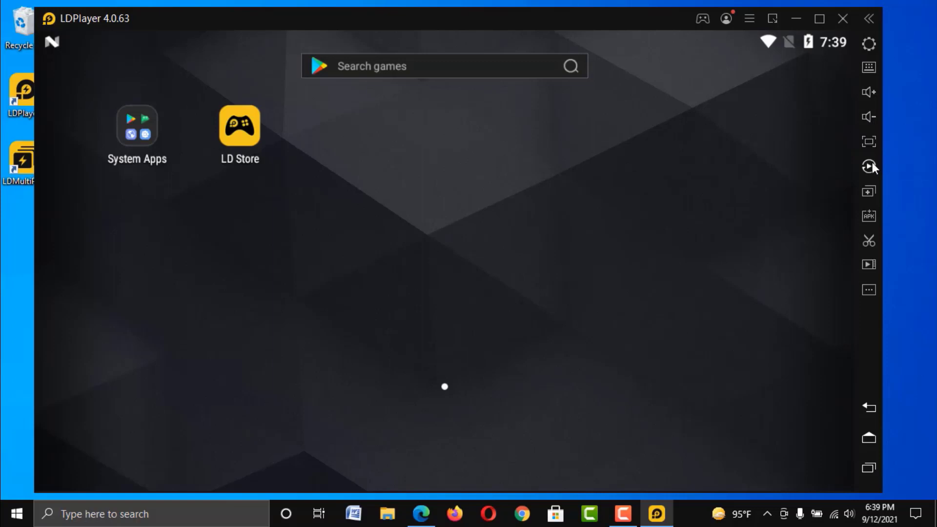
mouse_move(868, 166)
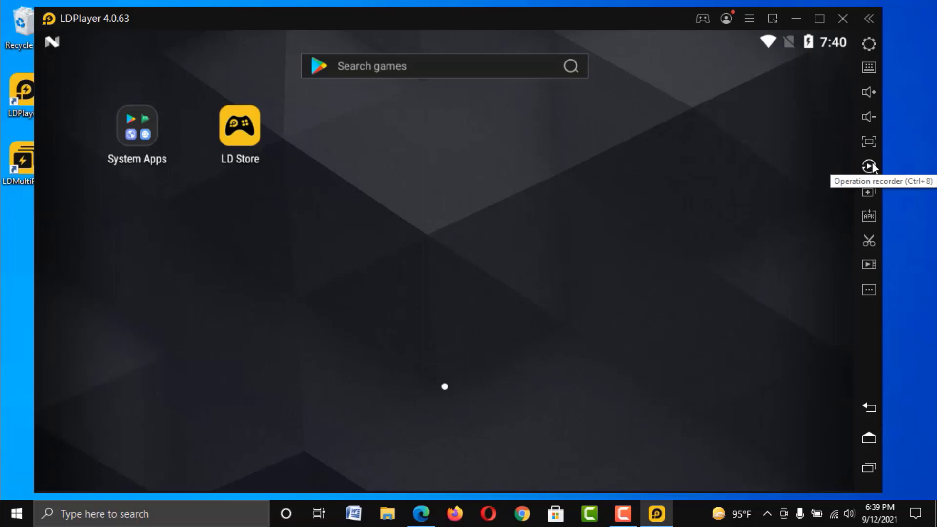
mouse_move(868, 191)
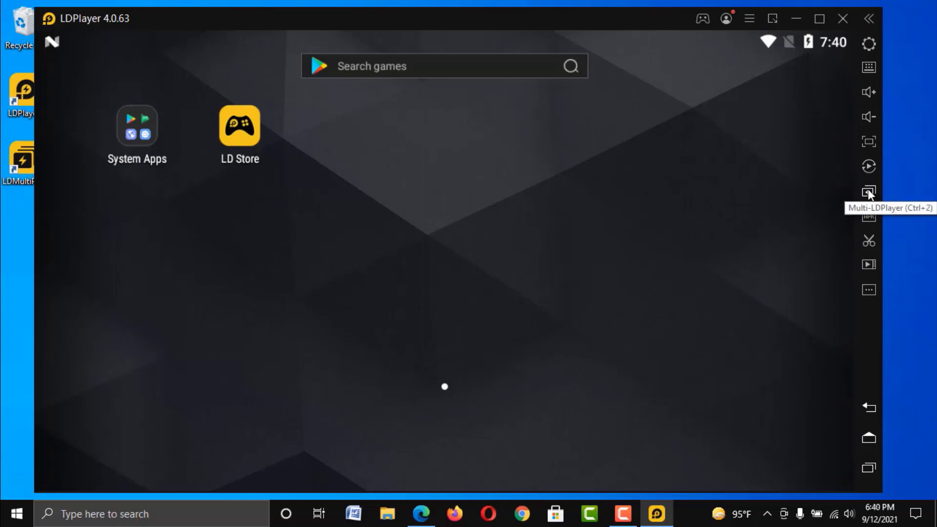
mouse_move(868, 217)
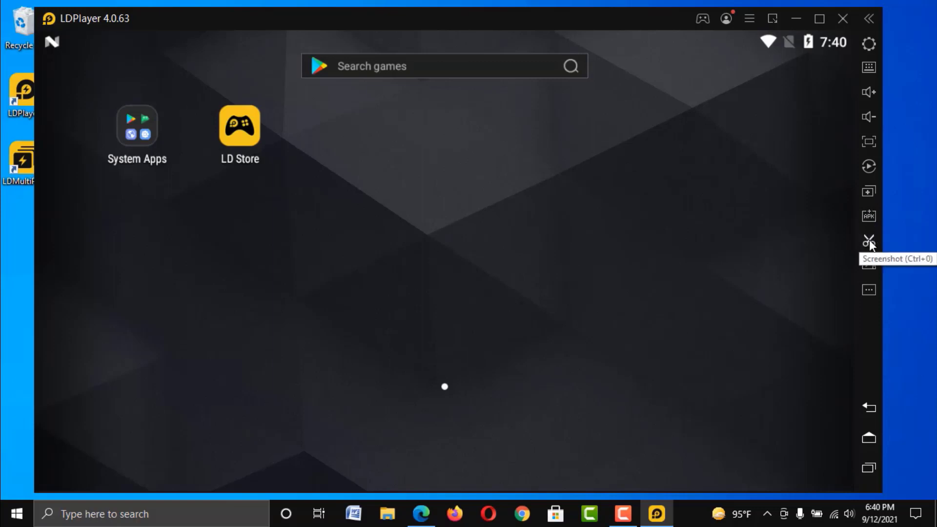
mouse_move(868, 264)
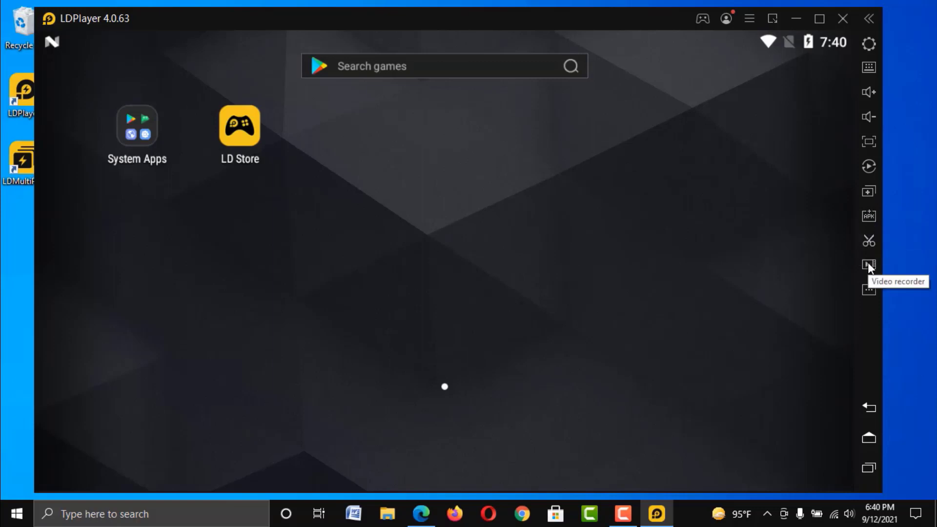
mouse_move(868, 292)
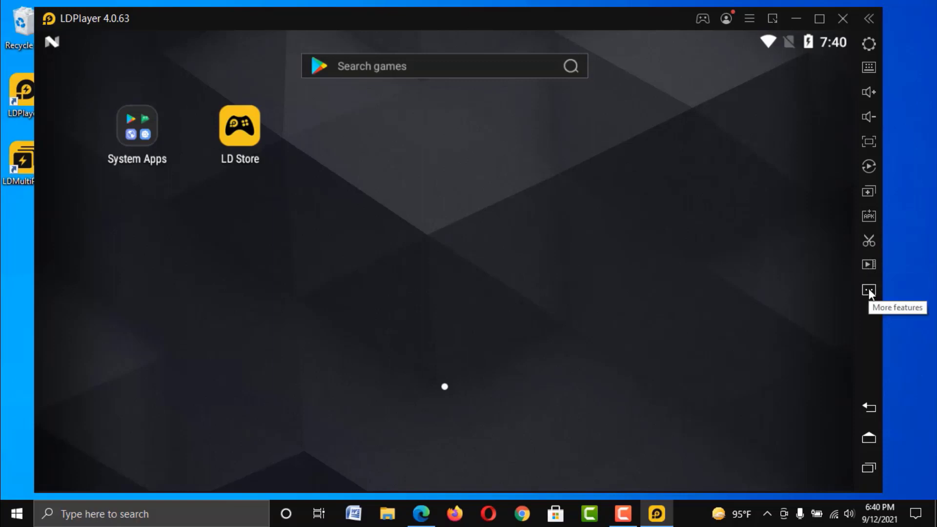
mouse_move(819, 19)
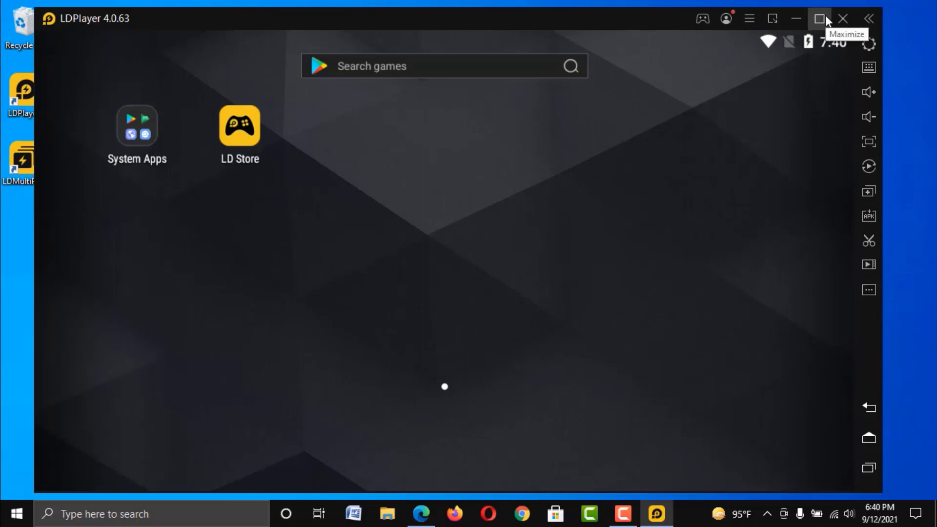
Maximize LDPlayer and launch the Play Store from the System Apps folder
left_click(819, 18)
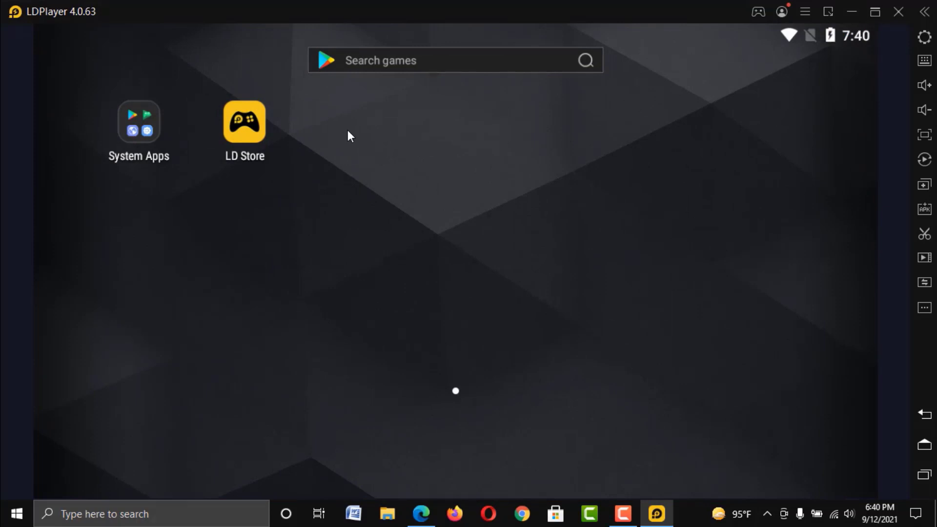
mouse_move(154, 139)
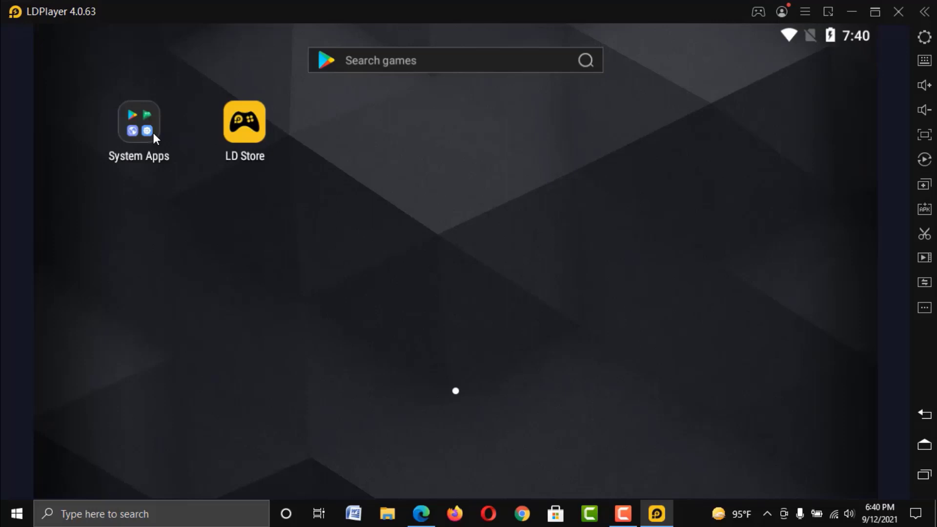
left_click(139, 124)
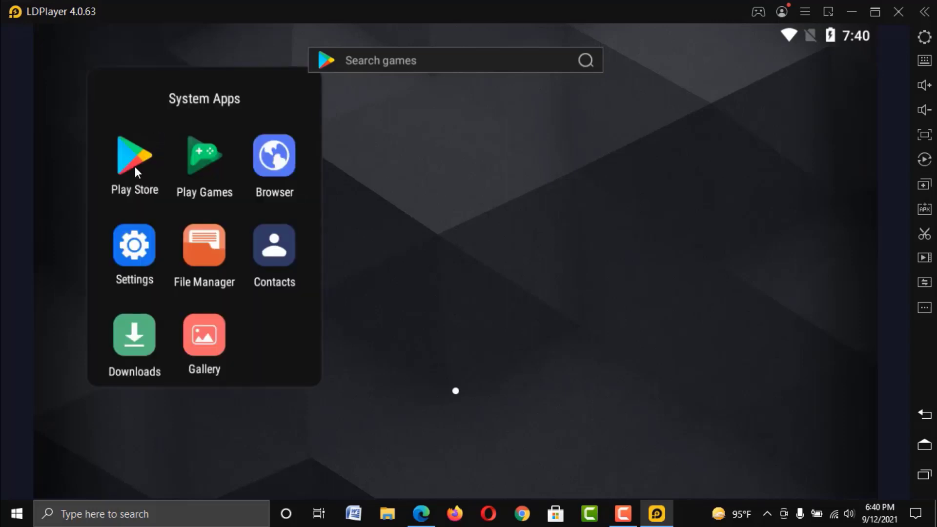
left_click(134, 157)
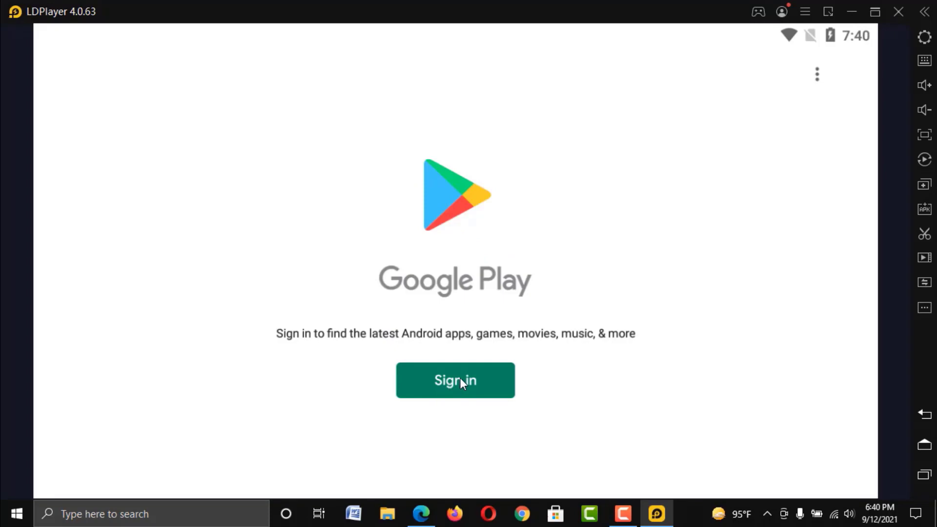
Sign into Google Play with a Google account and accept the terms of service
left_click(454, 380)
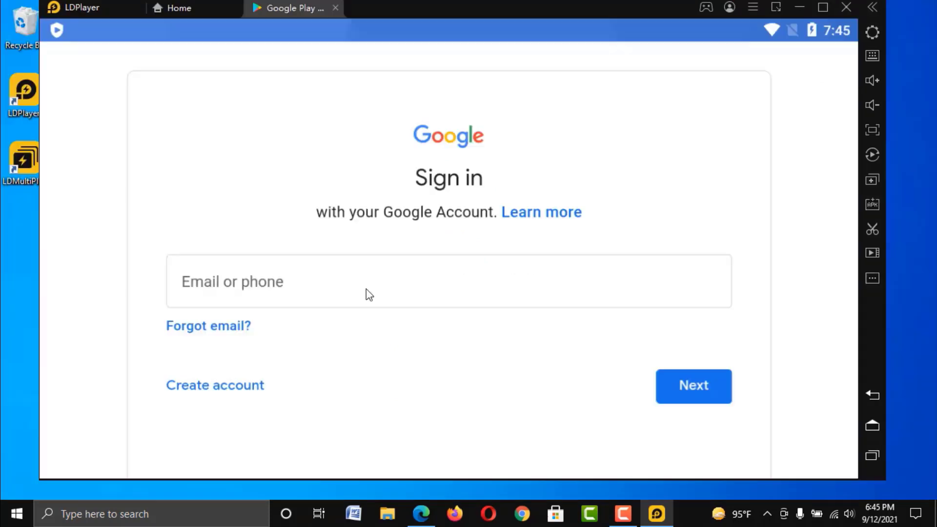
left_click(693, 385)
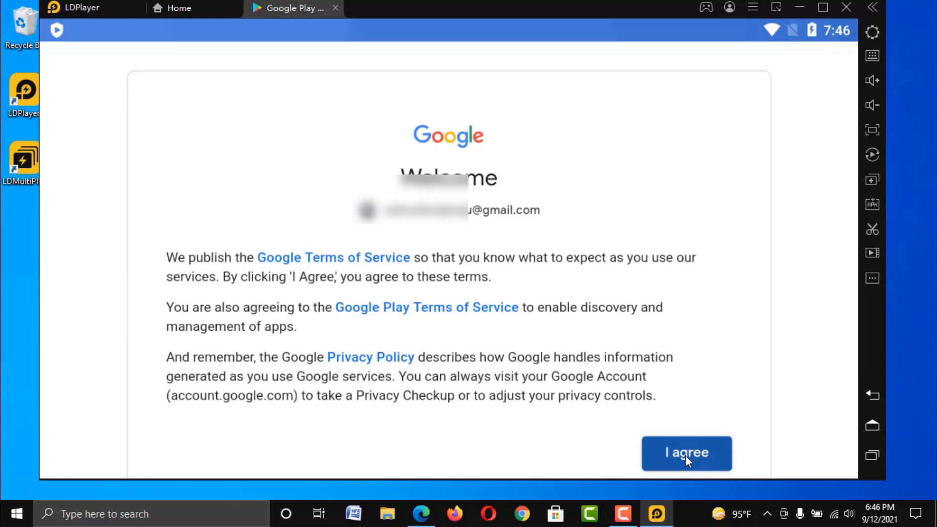
left_click(686, 453)
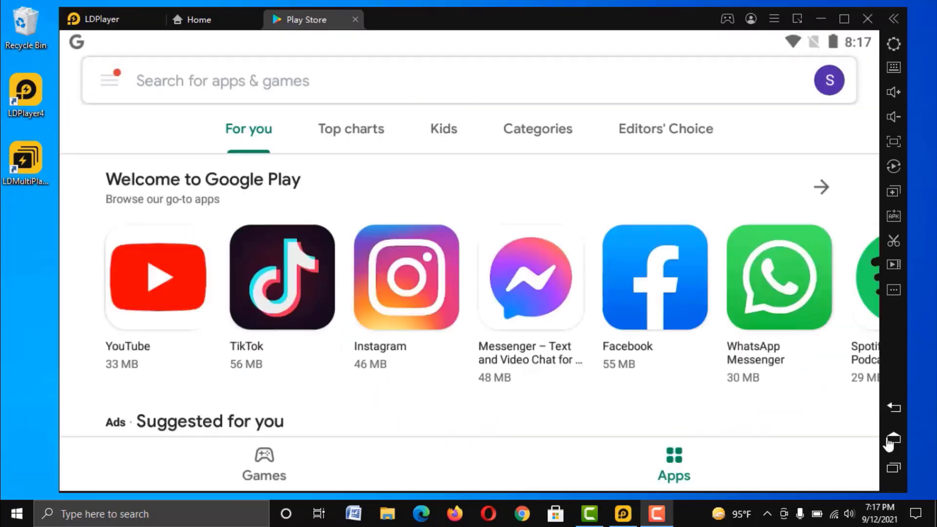
mouse_move(893, 439)
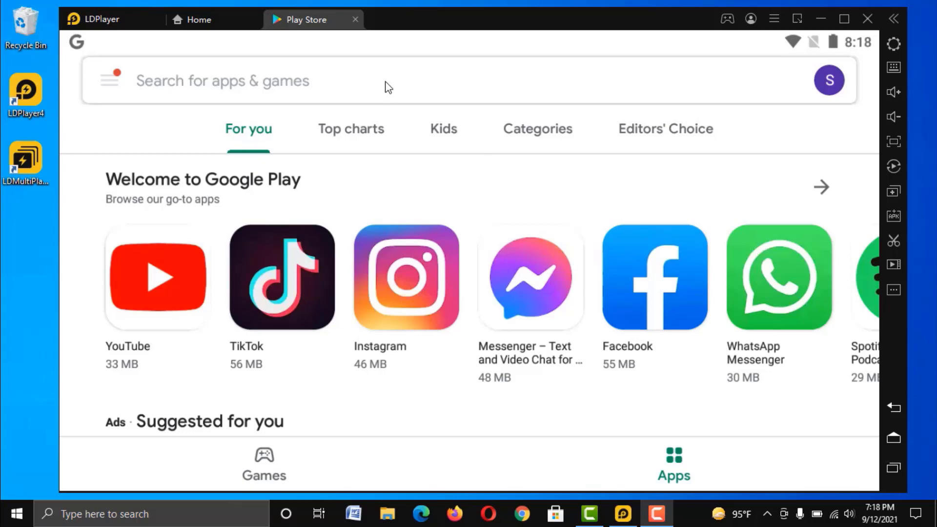
Open Garena Free Fire - 4nniversary from the 'Browse our most popular games' list
scroll("down", 3)
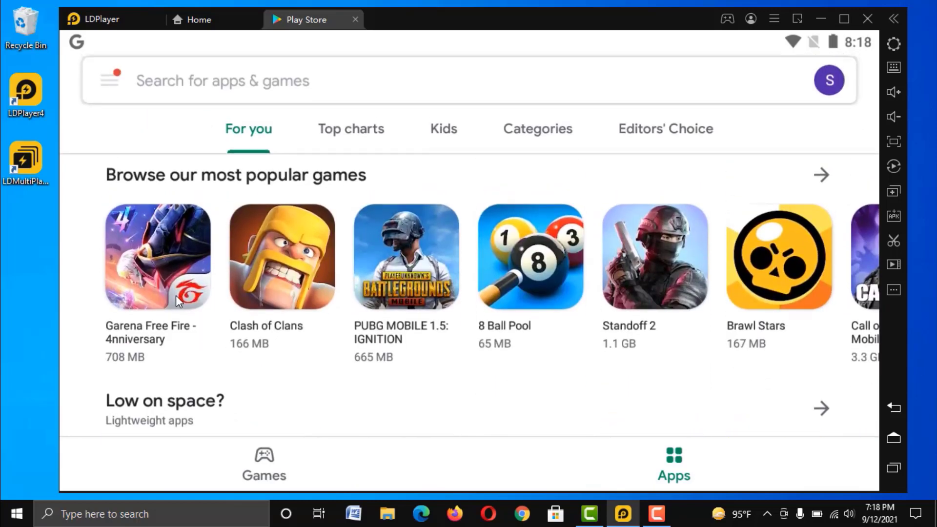
mouse_move(154, 334)
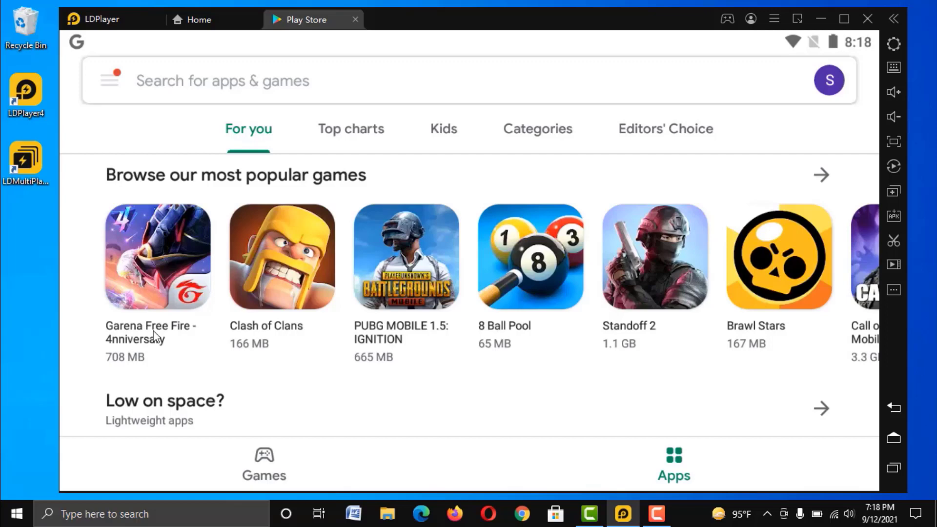
left_click(157, 257)
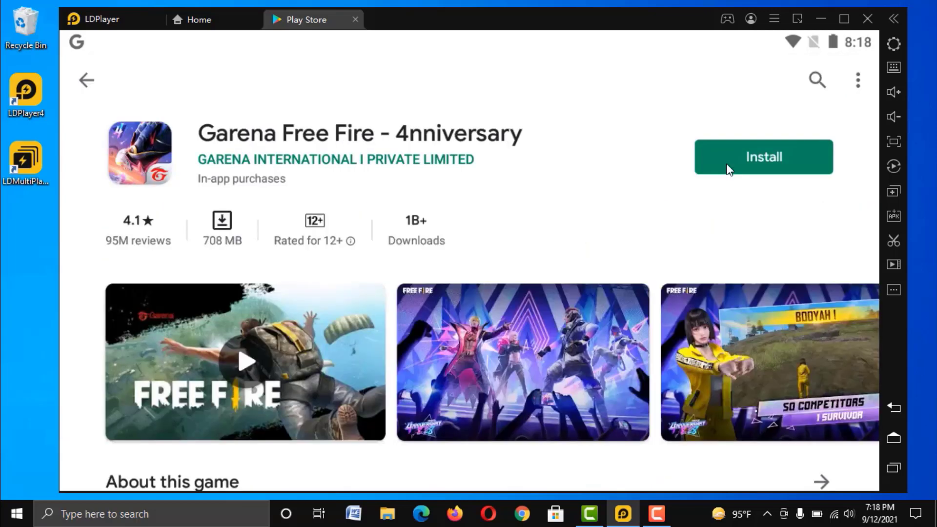